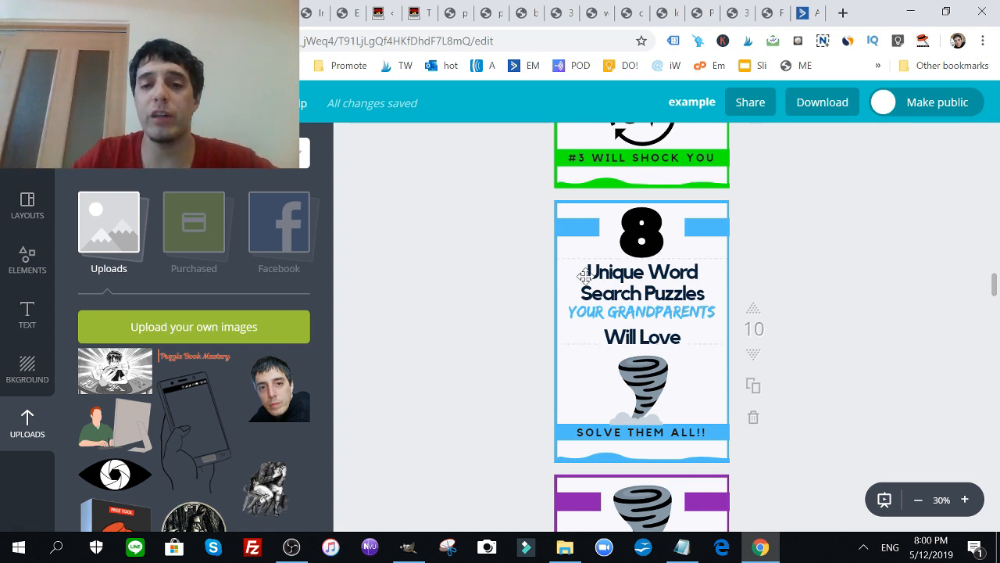
- Edit the cover heading text, then browse Canva's ready-made layout templates
left_click(641, 294)
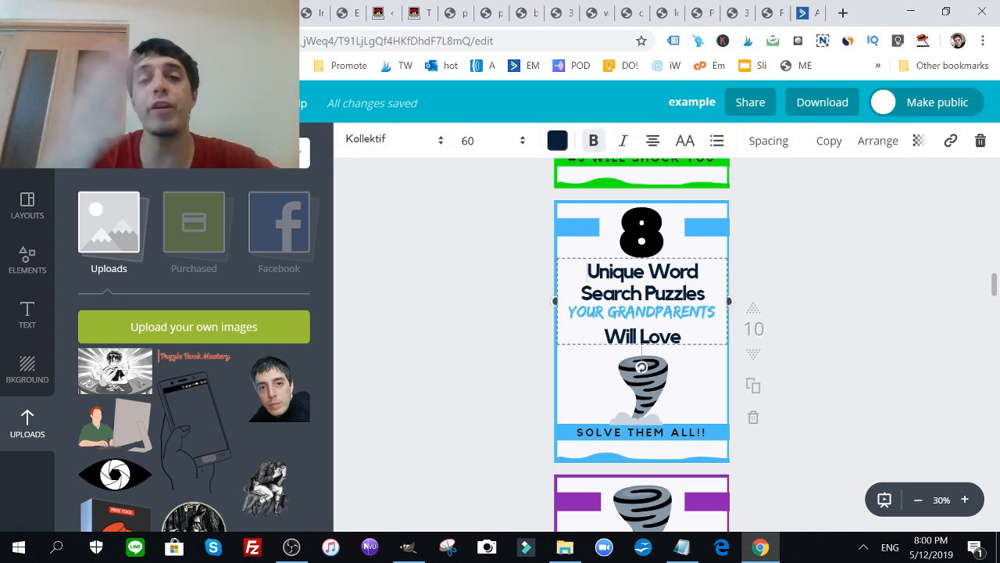
type("h")
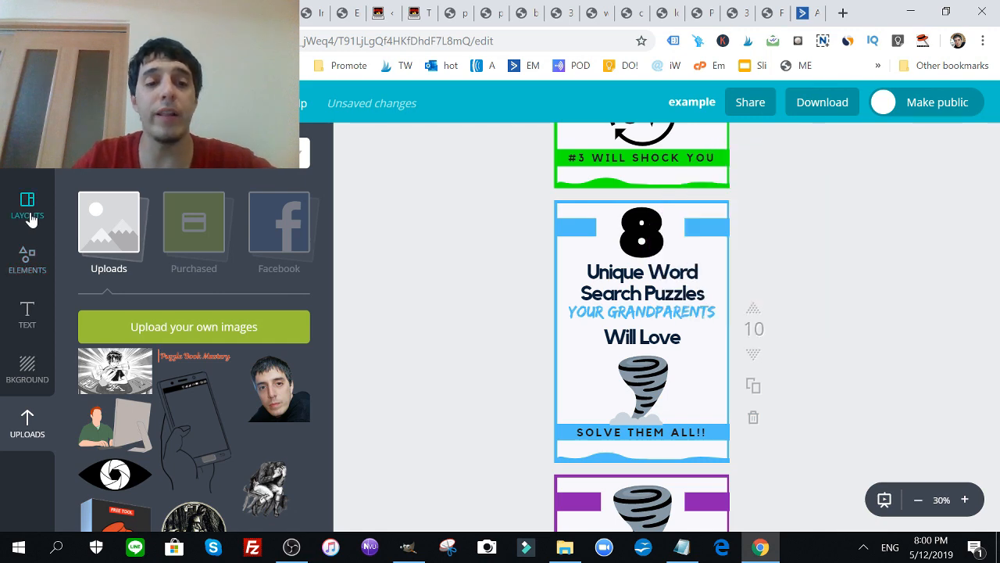
left_click(26, 203)
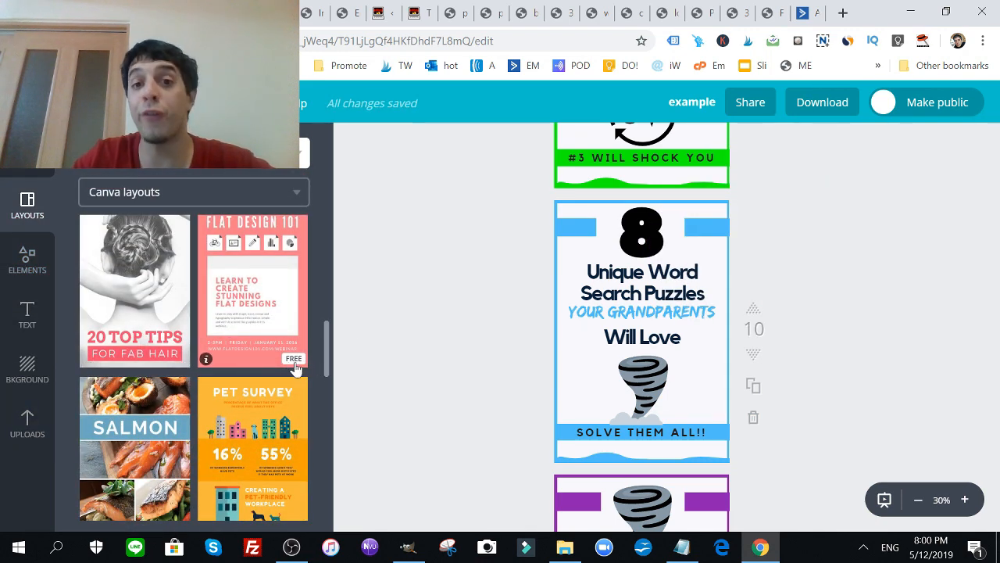
scroll("down", 3)
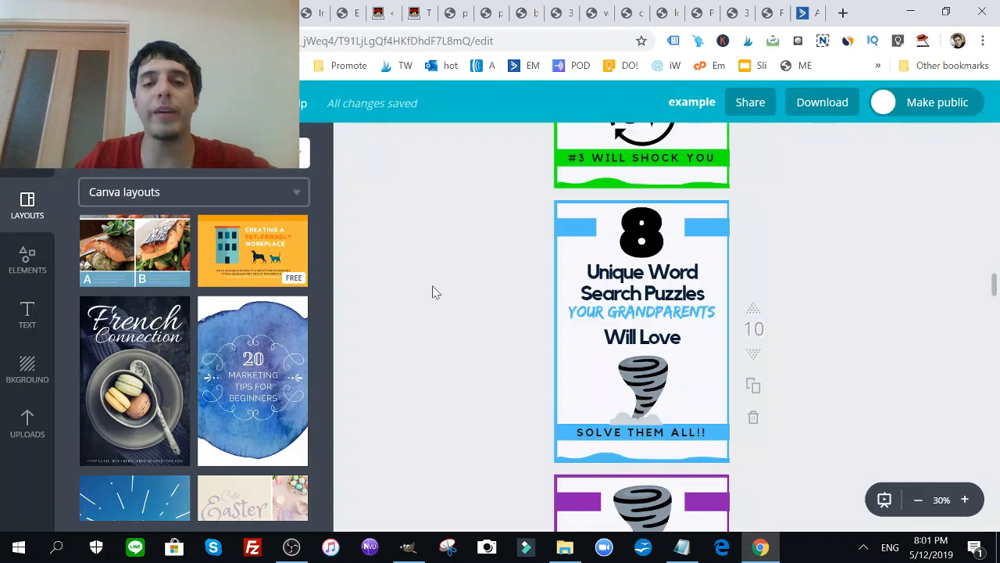
mouse_move(500, 309)
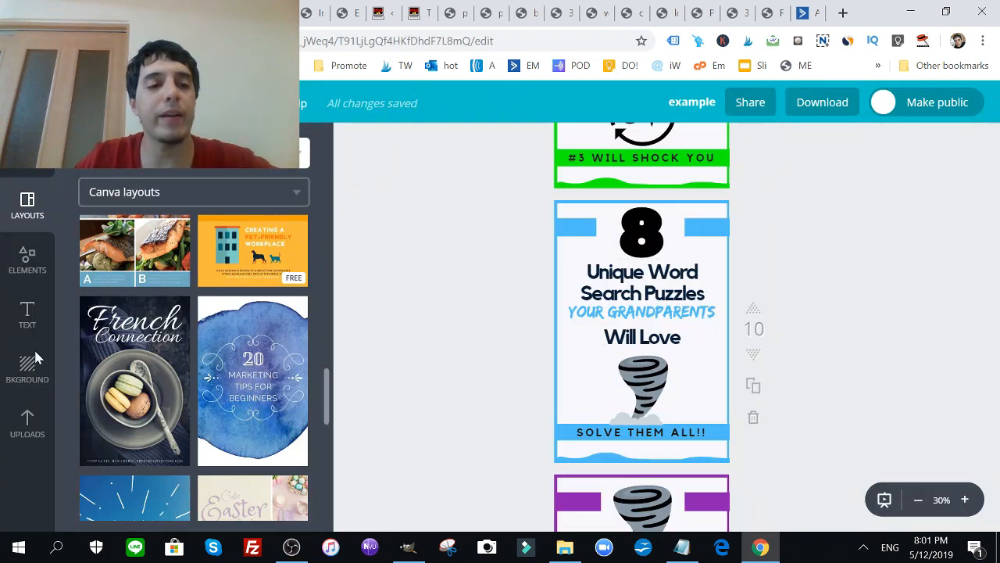
- View the text heading options, then bring up the design's download settings
left_click(26, 316)
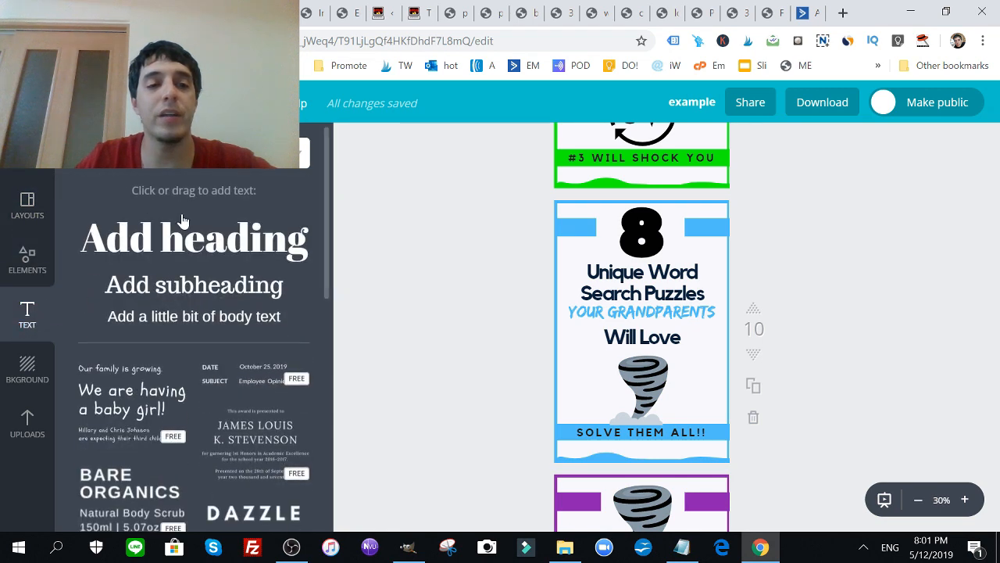
mouse_move(560, 319)
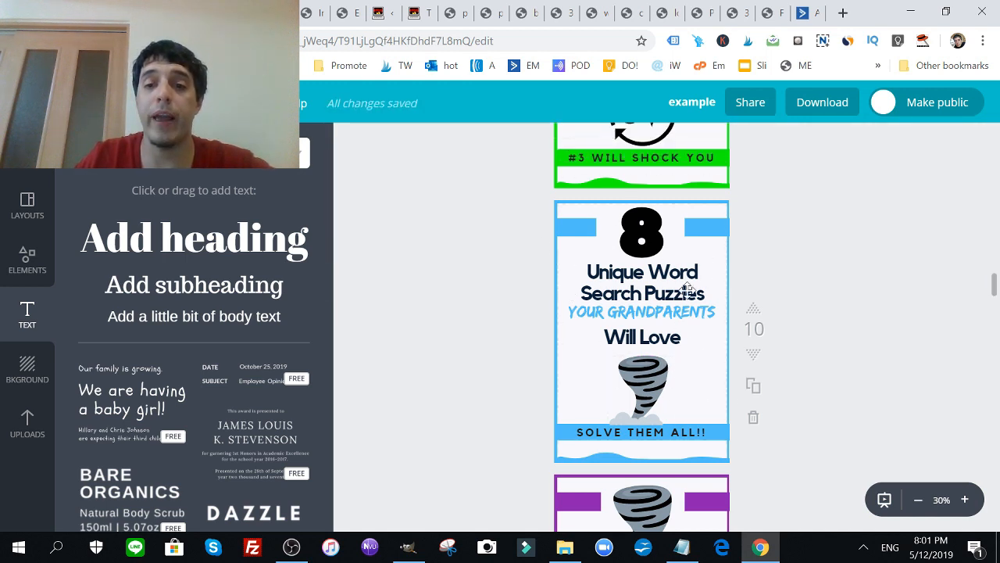
mouse_move(563, 242)
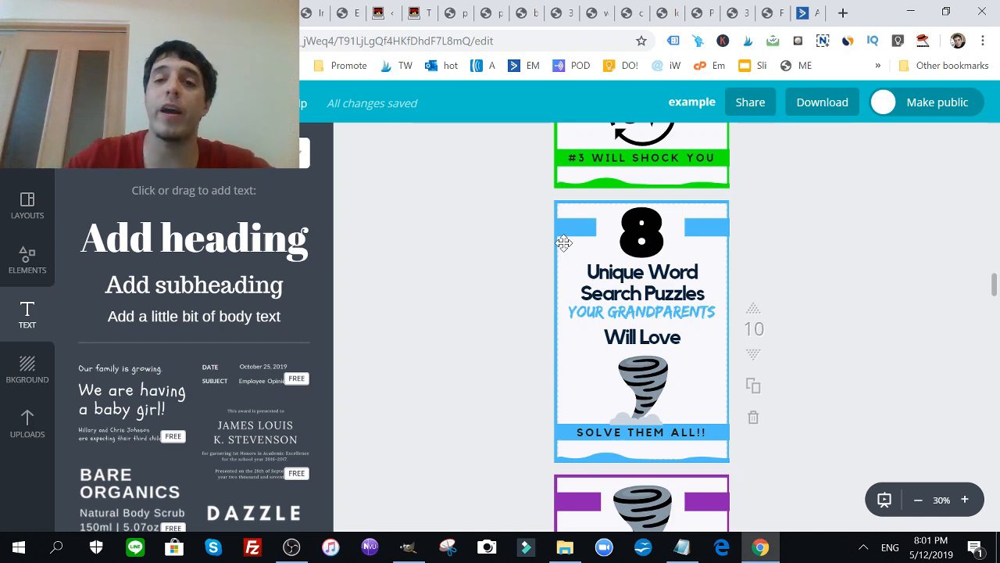
left_click(823, 101)
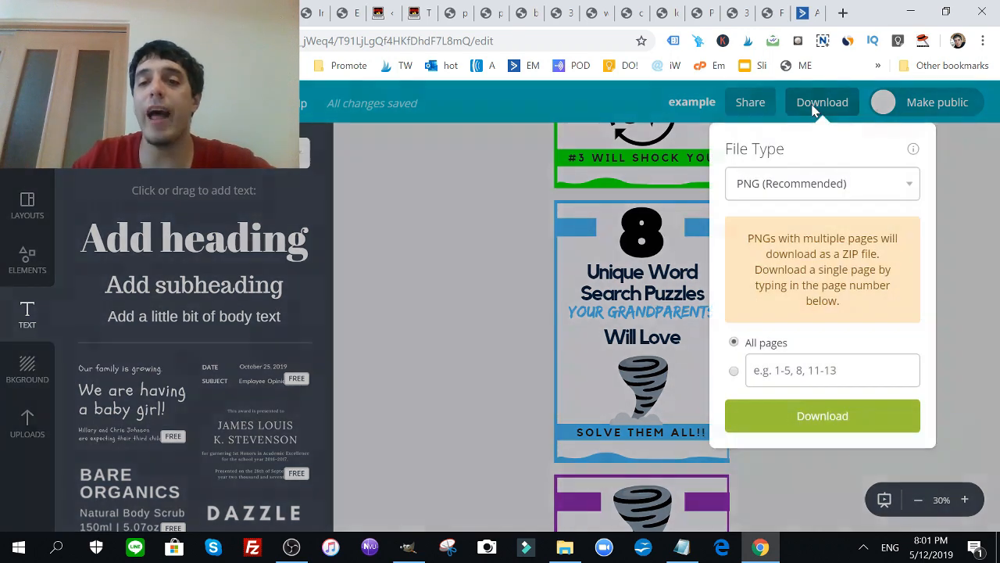
- Download page 10 of the pin design as a PNG and dismiss the confirmation
left_click(413, 328)
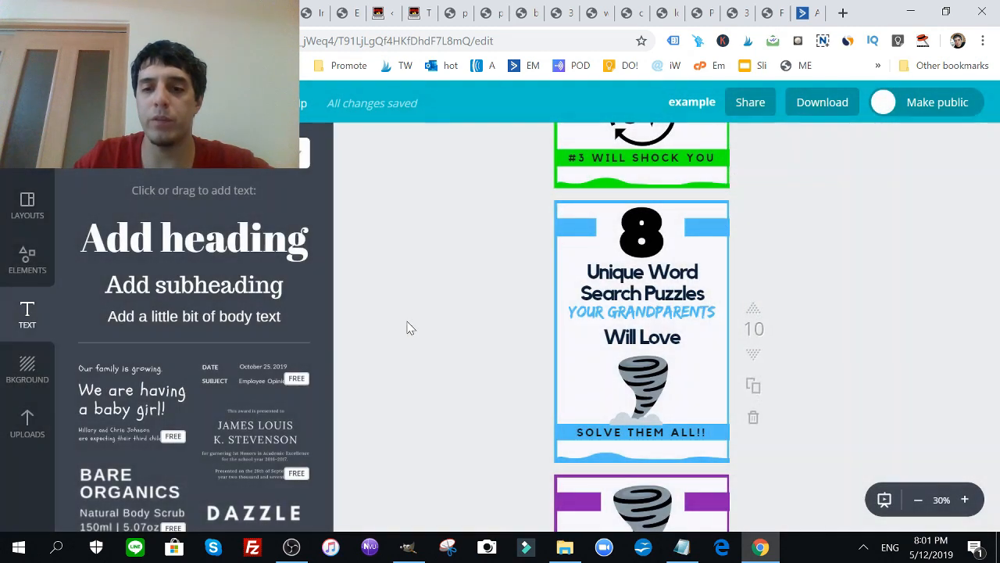
left_click(822, 102)
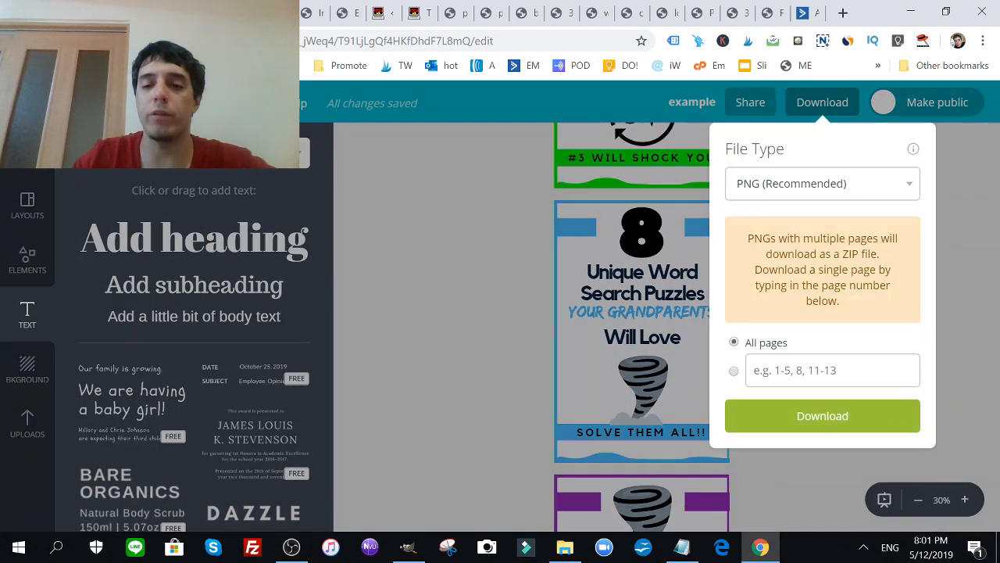
type("10")
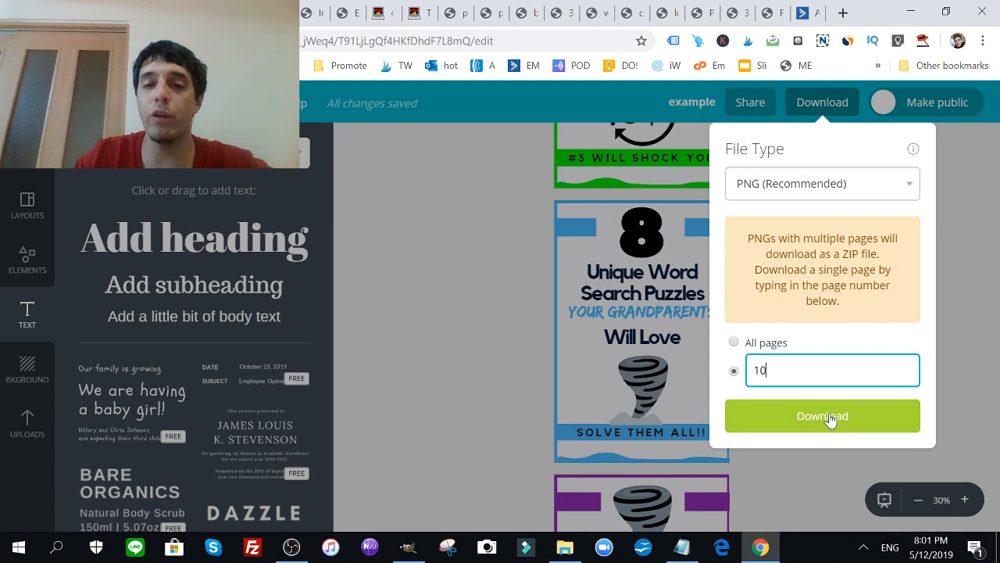
left_click(823, 416)
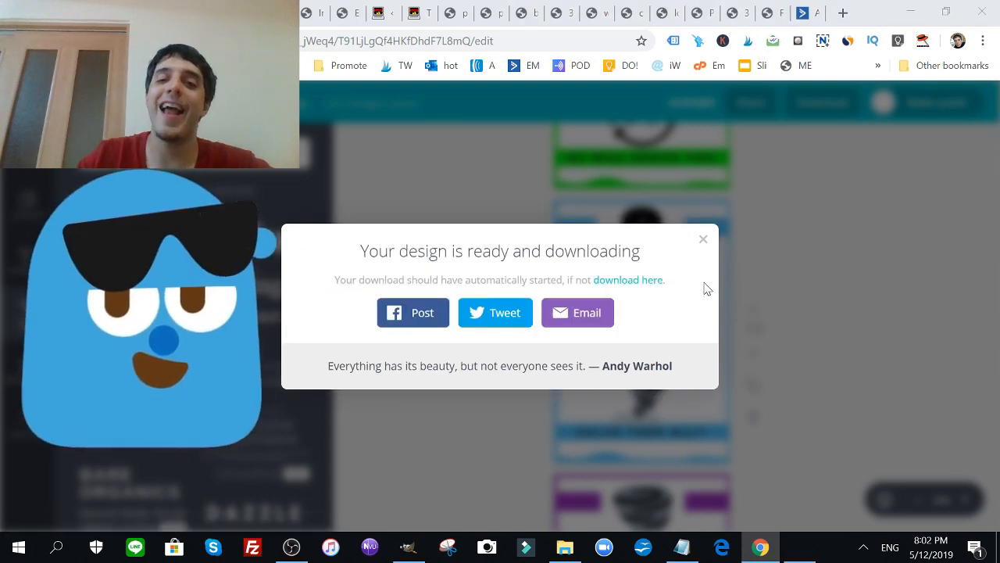
left_click(703, 238)
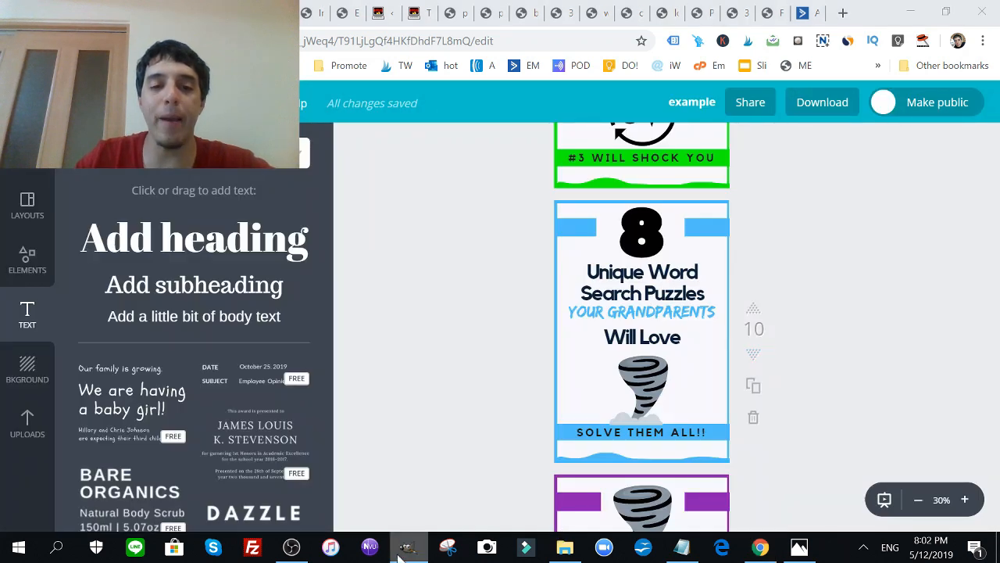
- Search Google for GIMP in a new tab and go to gimp.org's Downloads page
left_click(842, 12)
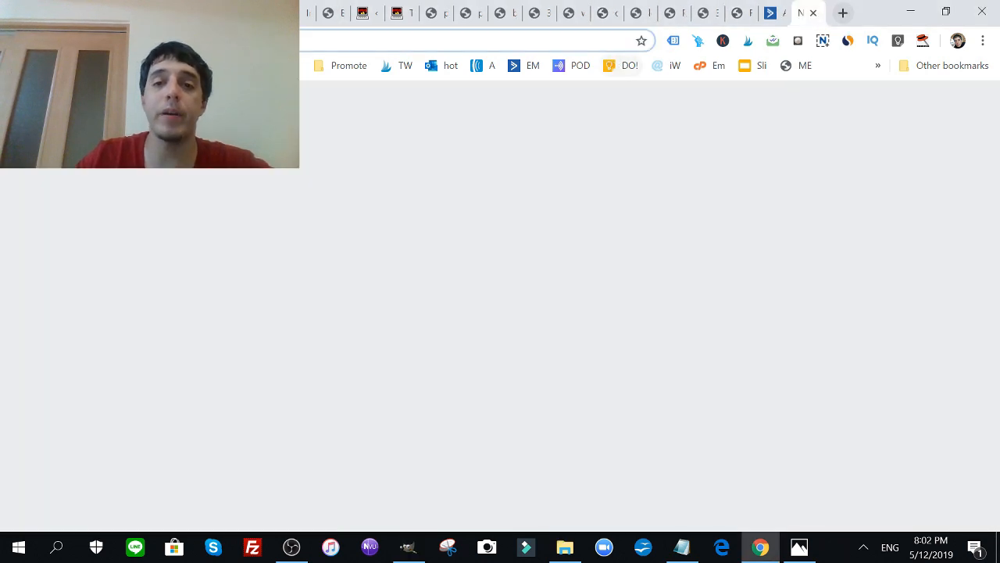
left_click(476, 40)
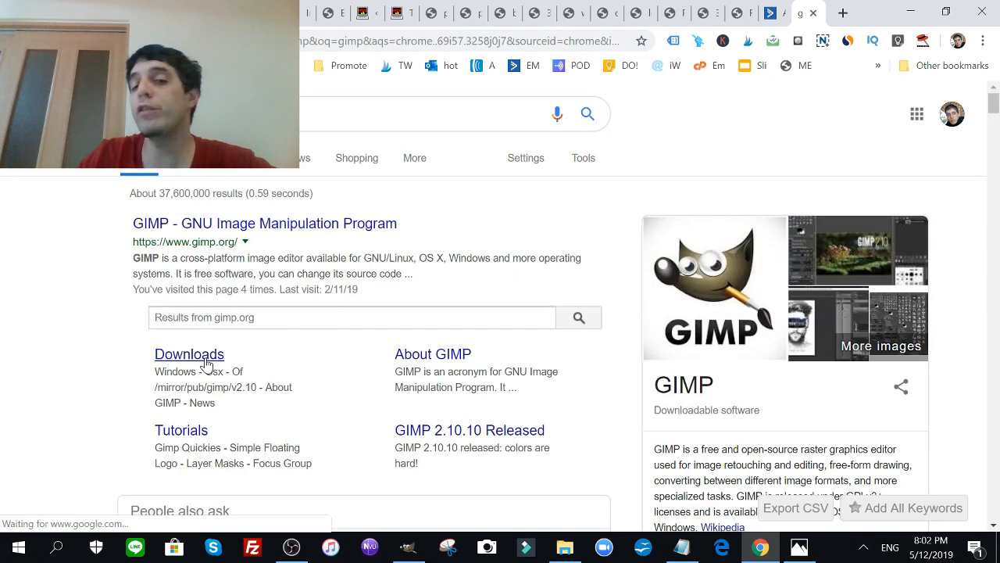
left_click(189, 354)
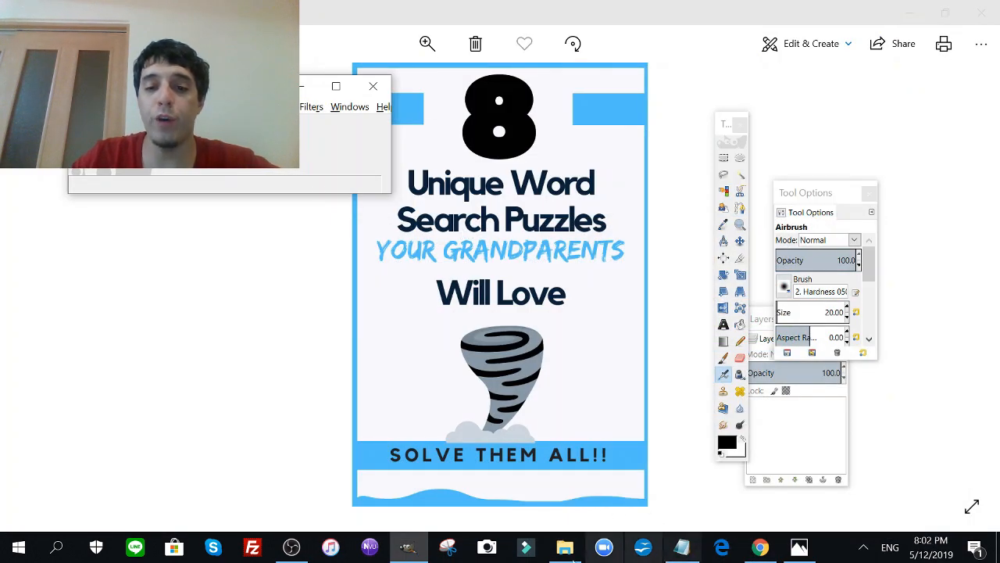
- Browse File Explorer to the Desktop folder's PNG files to locate software.png
left_click(564, 547)
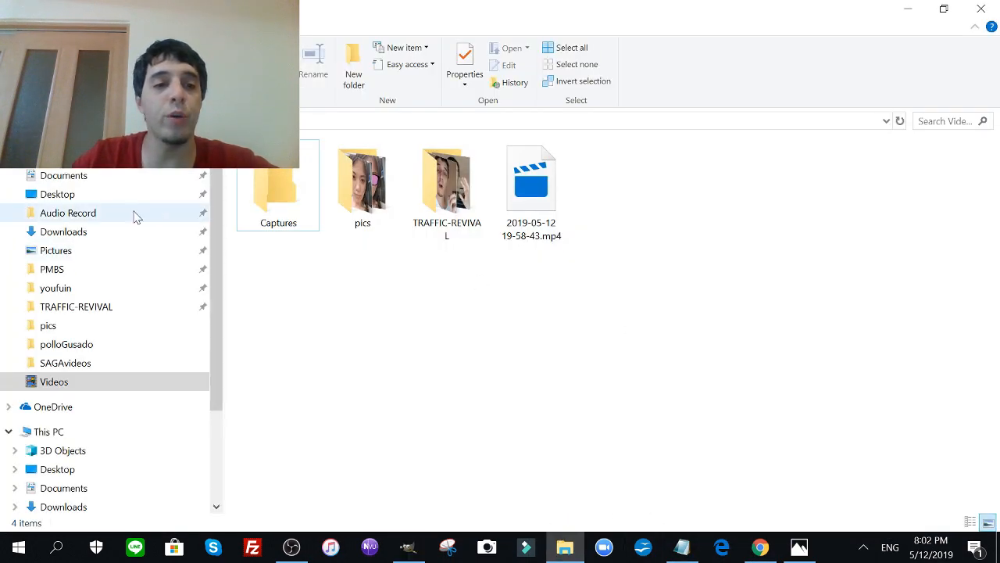
left_click(63, 231)
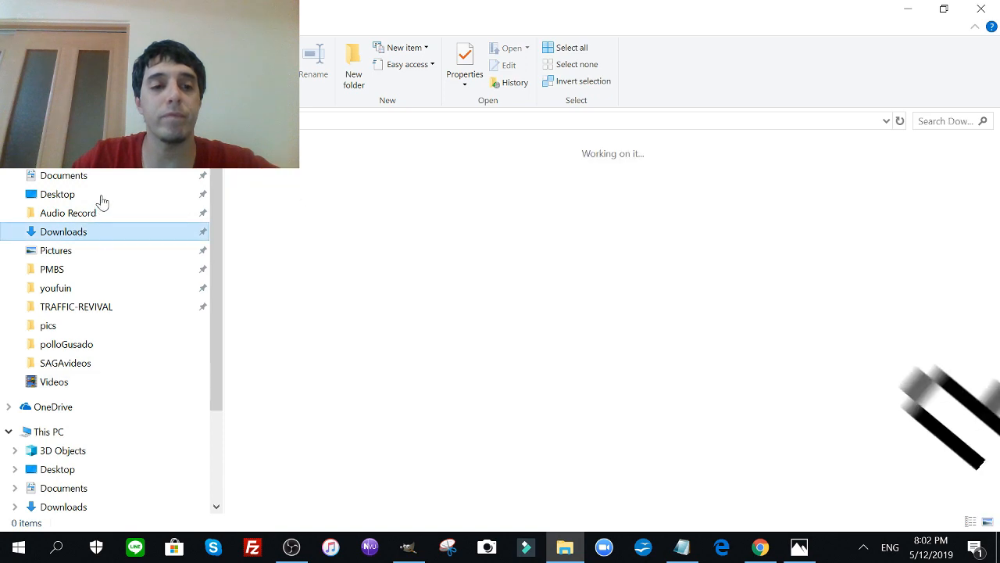
left_click(56, 193)
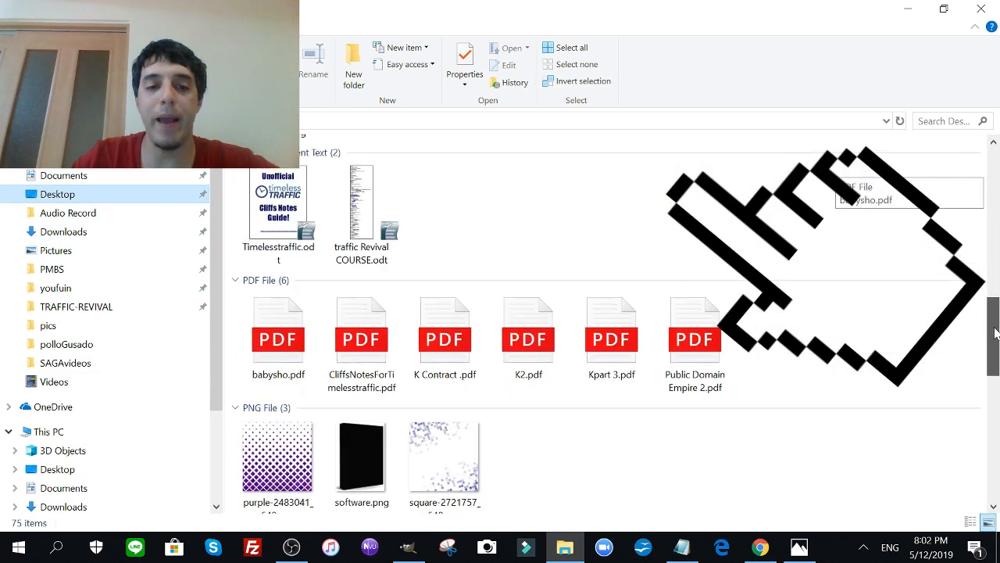
scroll("down", 3)
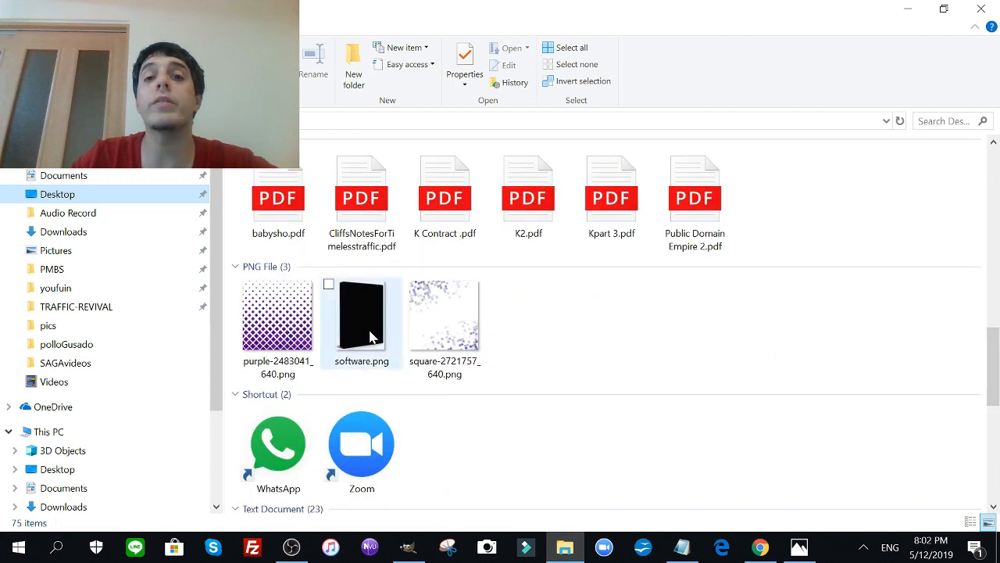
mouse_move(372, 338)
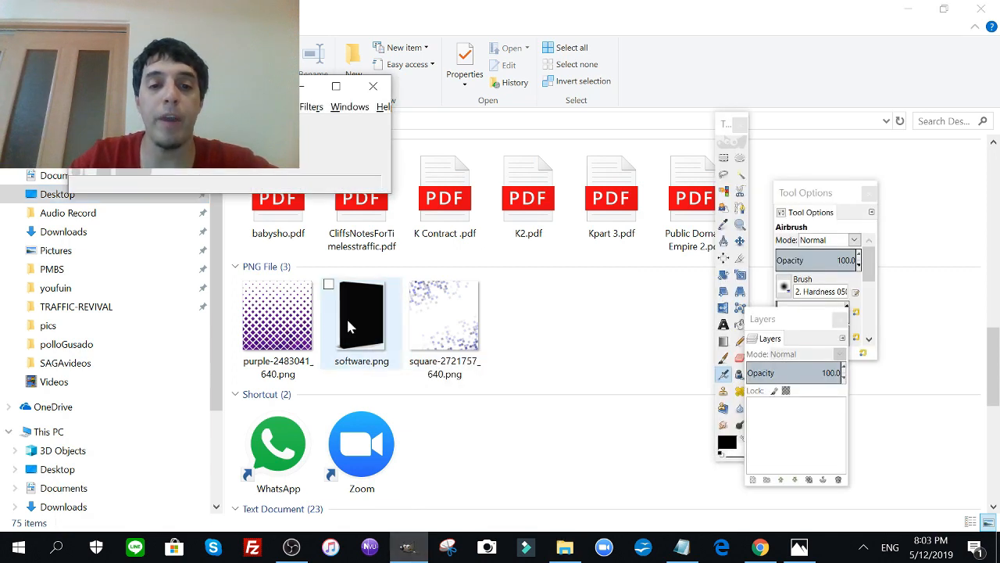
- Load software.png box template in GIMP, then minimize GIMP back to File Explorer
left_click(359, 322)
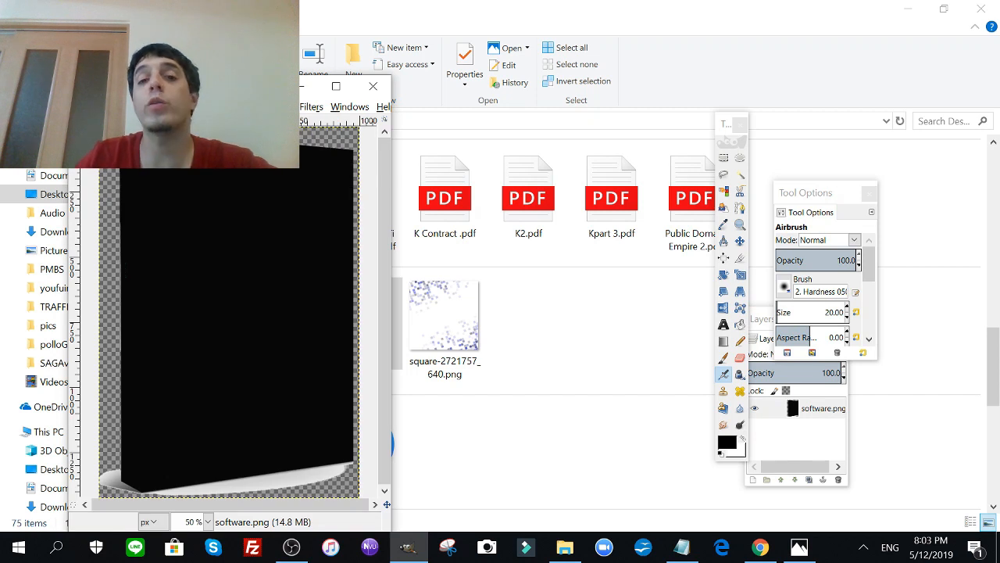
mouse_move(328, 333)
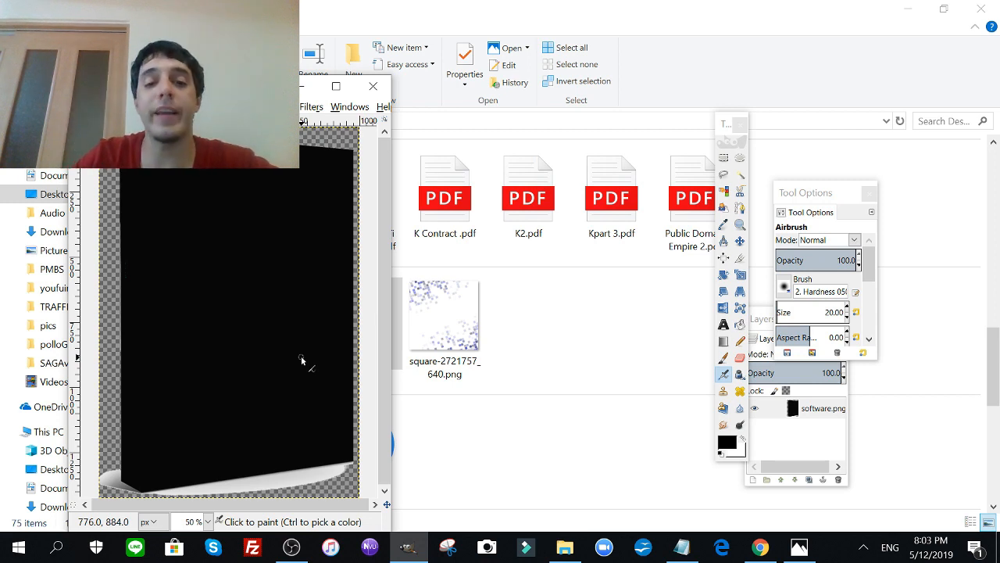
left_click(564, 547)
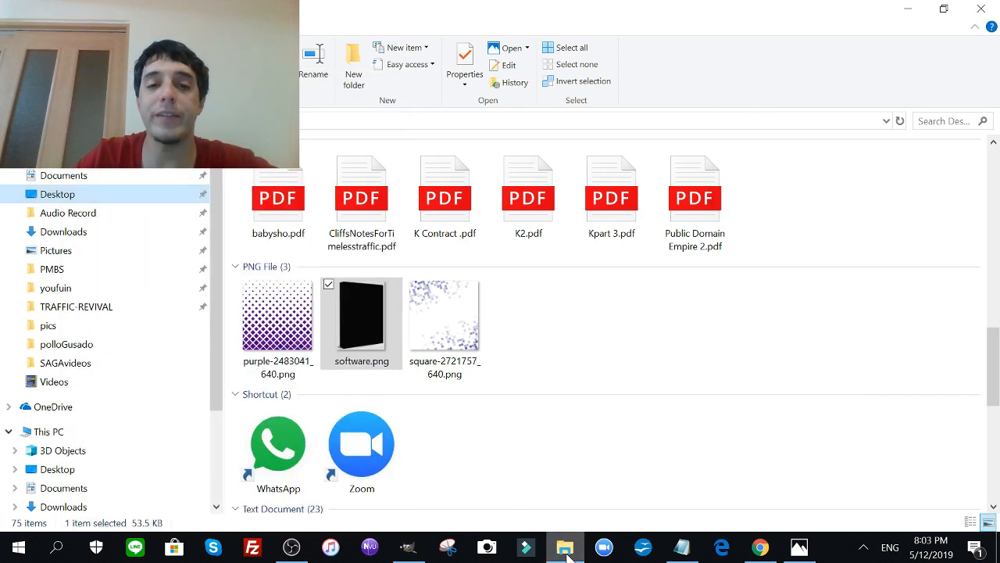
mouse_move(156, 232)
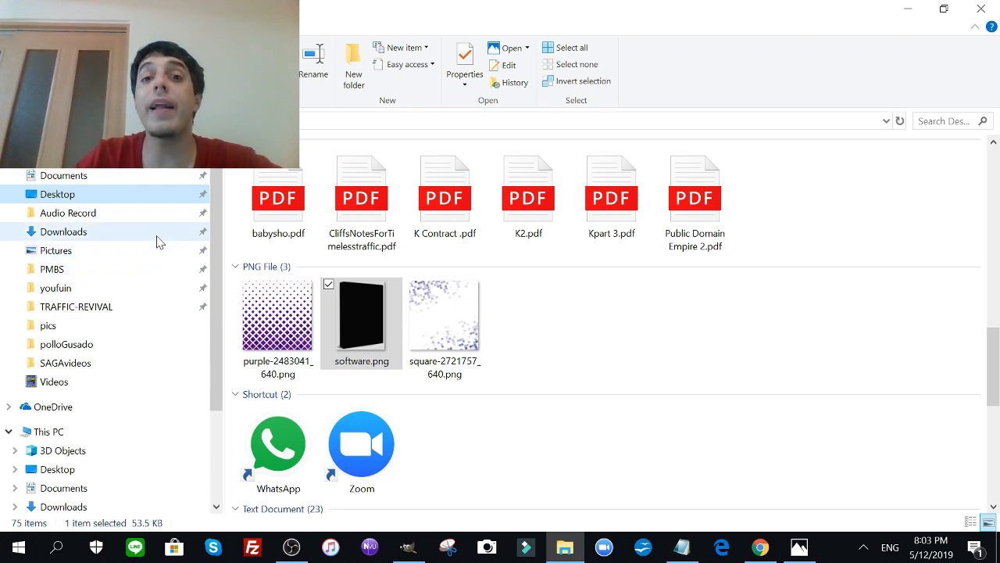
- Drag example.png from Downloads onto the GIMP canvas as a new layer
left_click(63, 232)
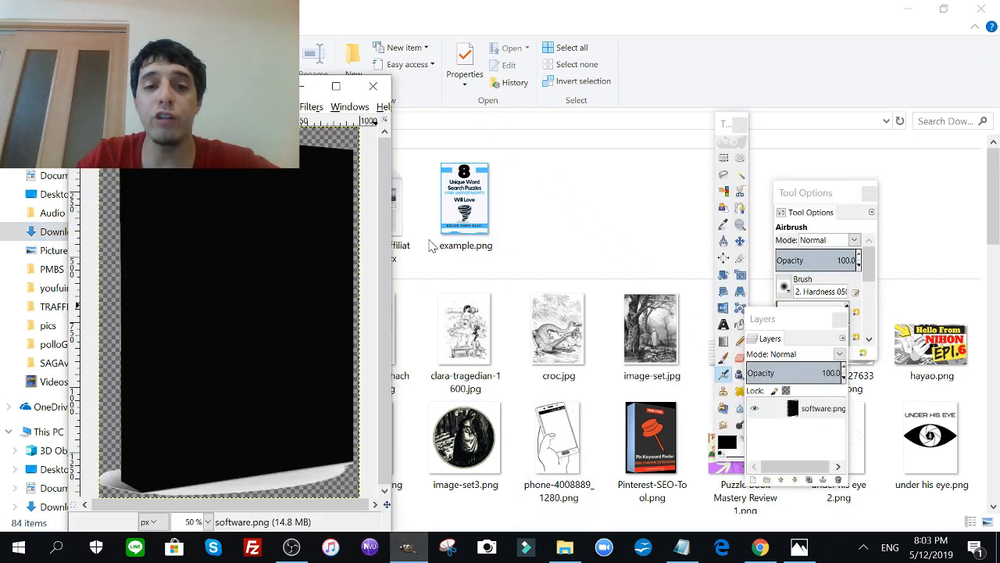
left_click(466, 197)
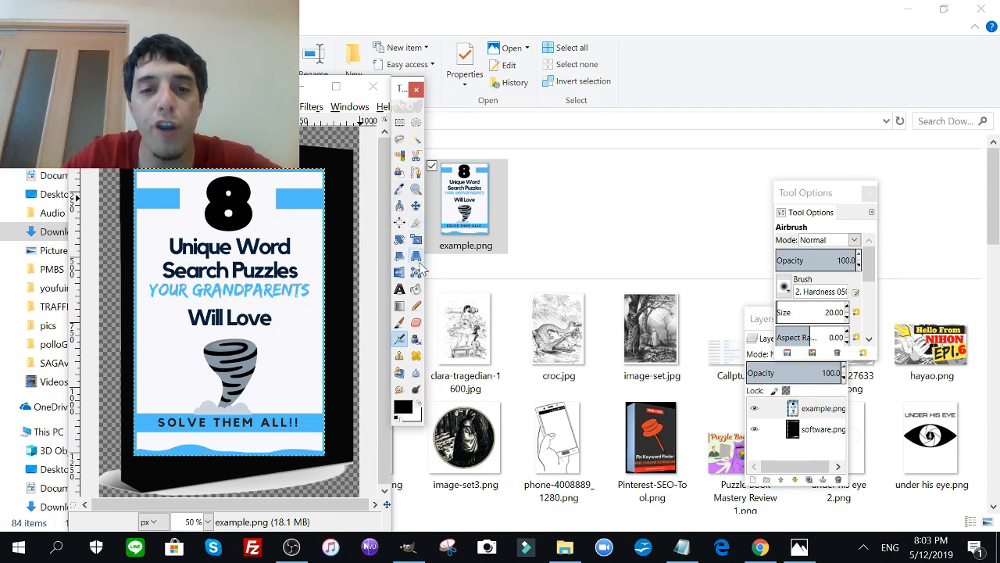
mouse_move(415, 272)
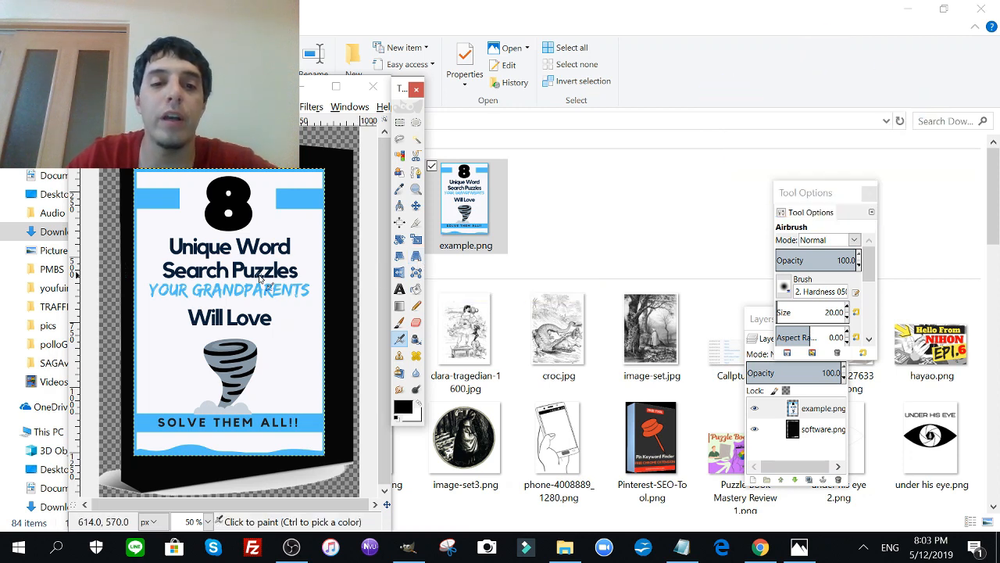
- Perspective-warp the cover layer's corners onto the box front face and apply the transform
left_click(414, 257)
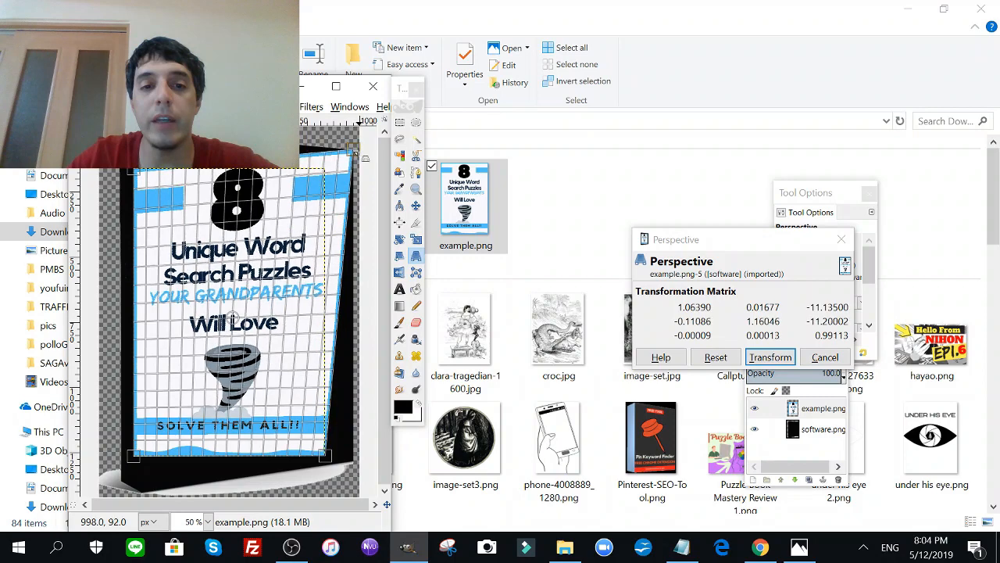
left_click_drag(325, 455, 305, 460)
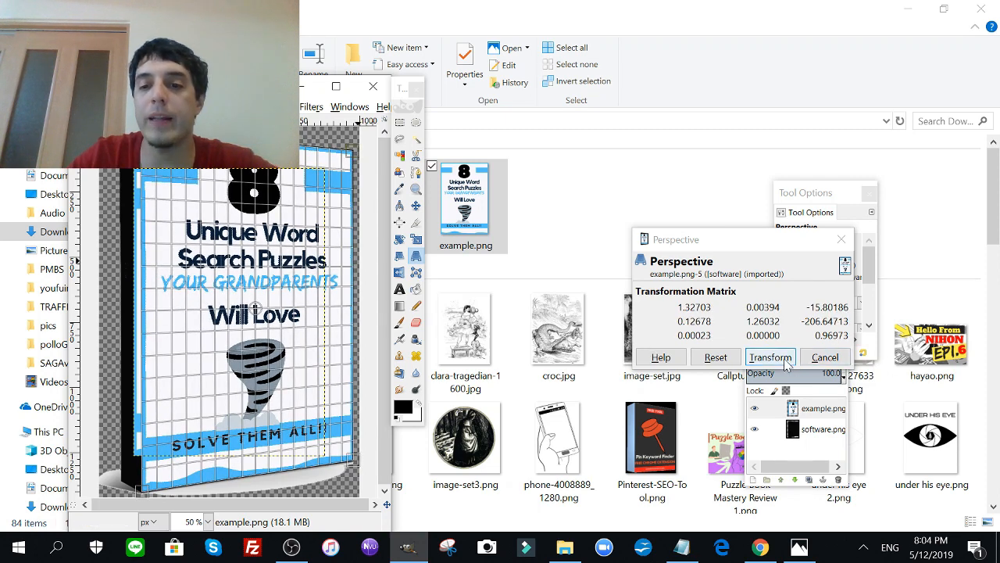
left_click(769, 357)
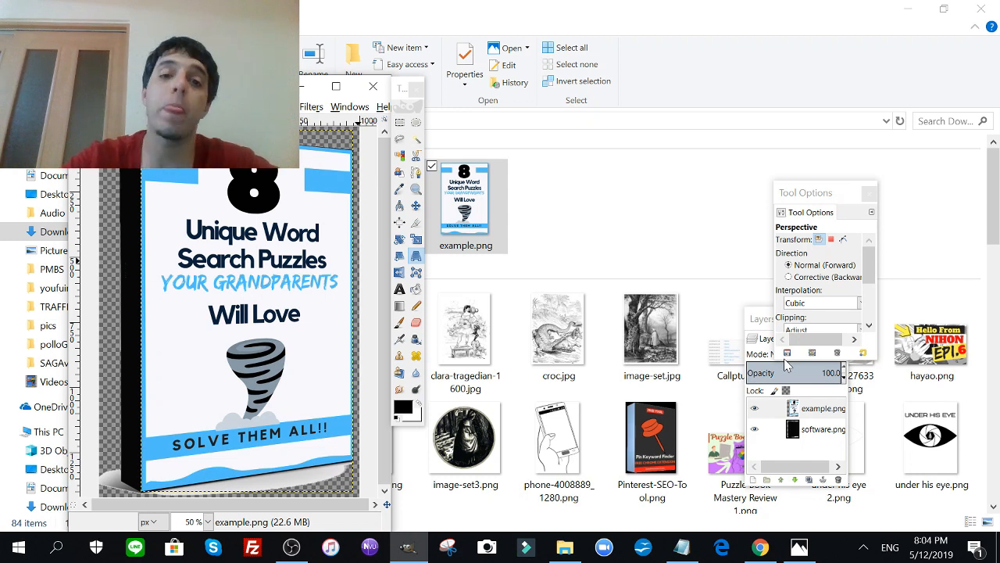
mouse_move(300, 222)
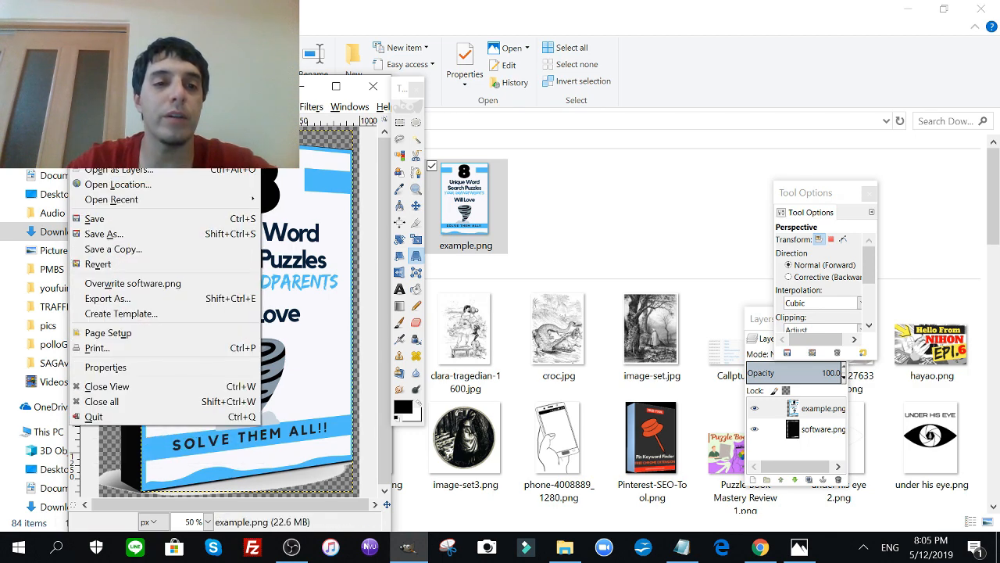
- Export the box mockup as softwarepuzzle.png to the Desktop with default PNG options
left_click(106, 297)
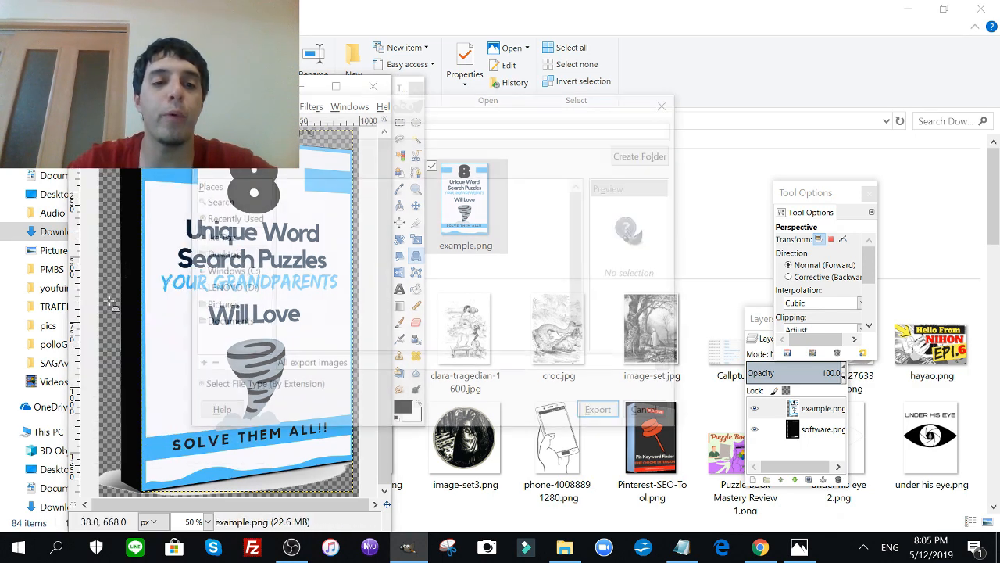
left_click(218, 253)
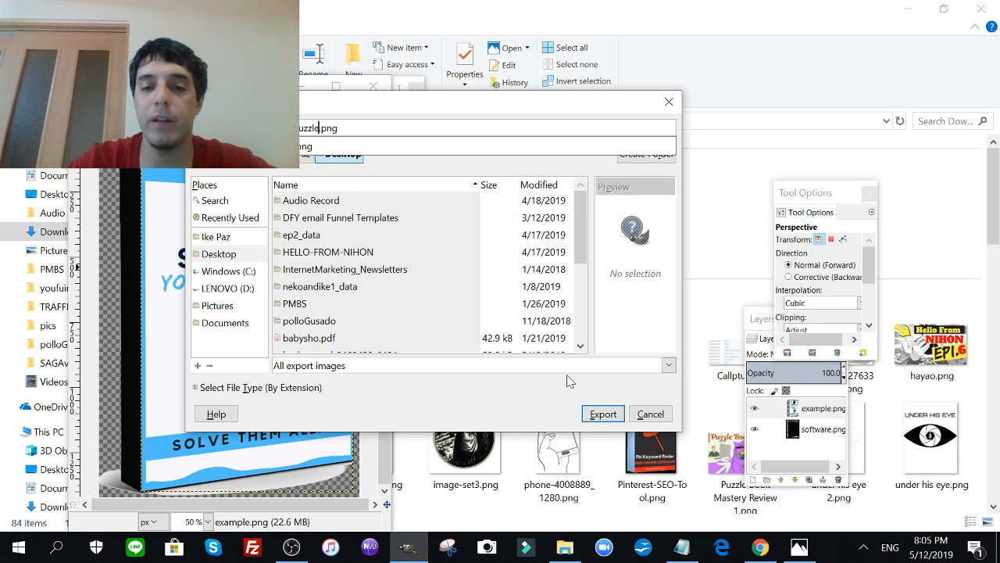
left_click(604, 413)
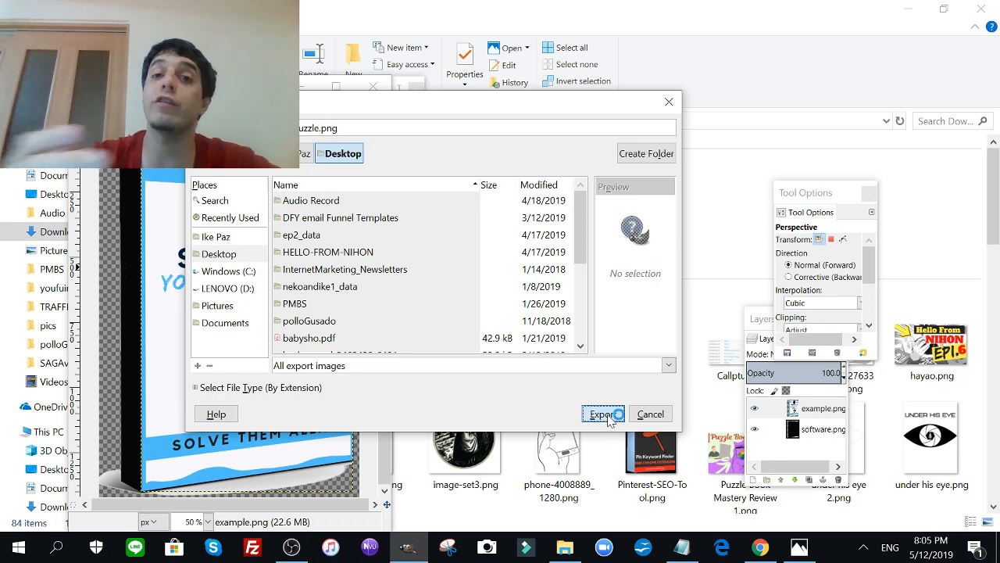
left_click(603, 413)
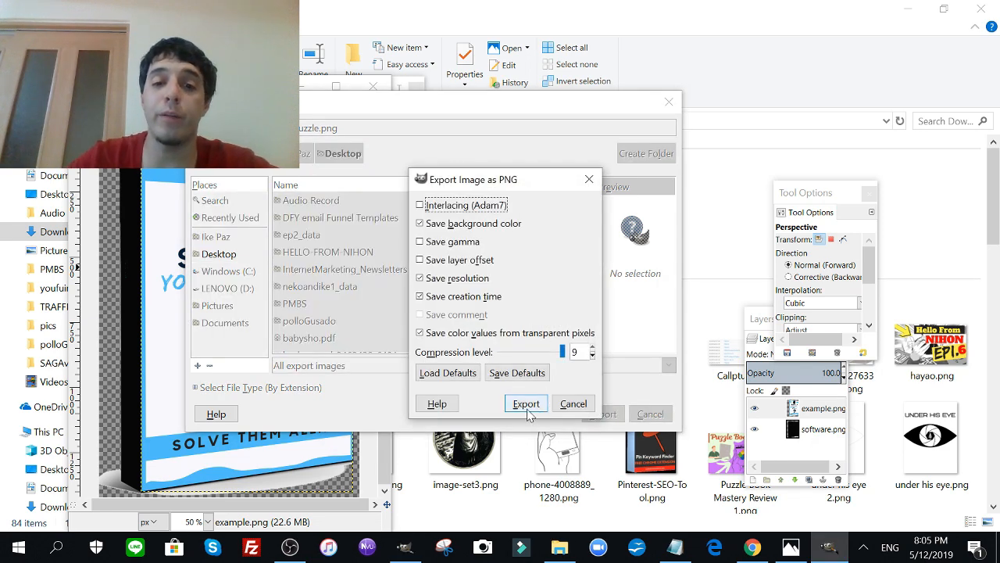
left_click(525, 403)
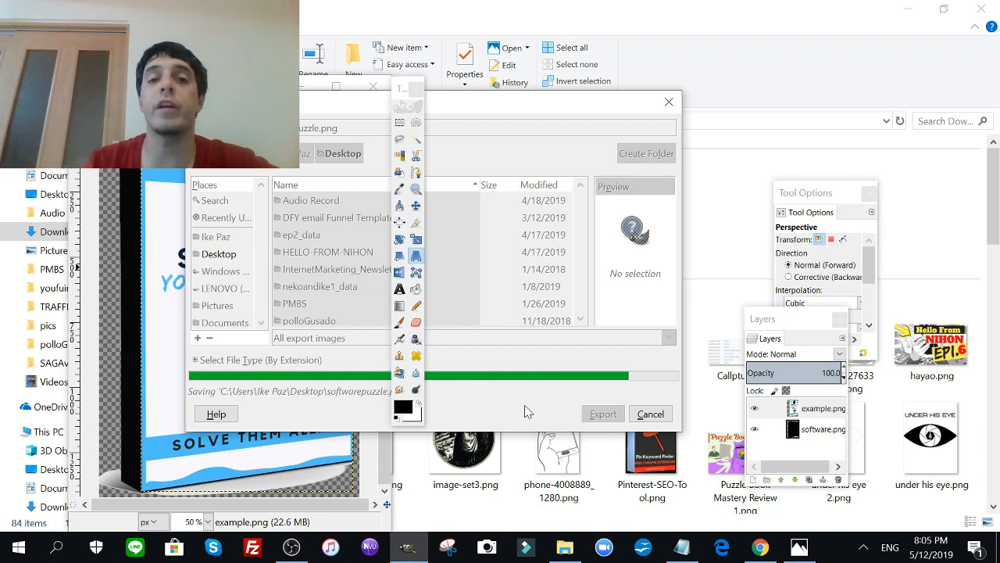
left_click(603, 412)
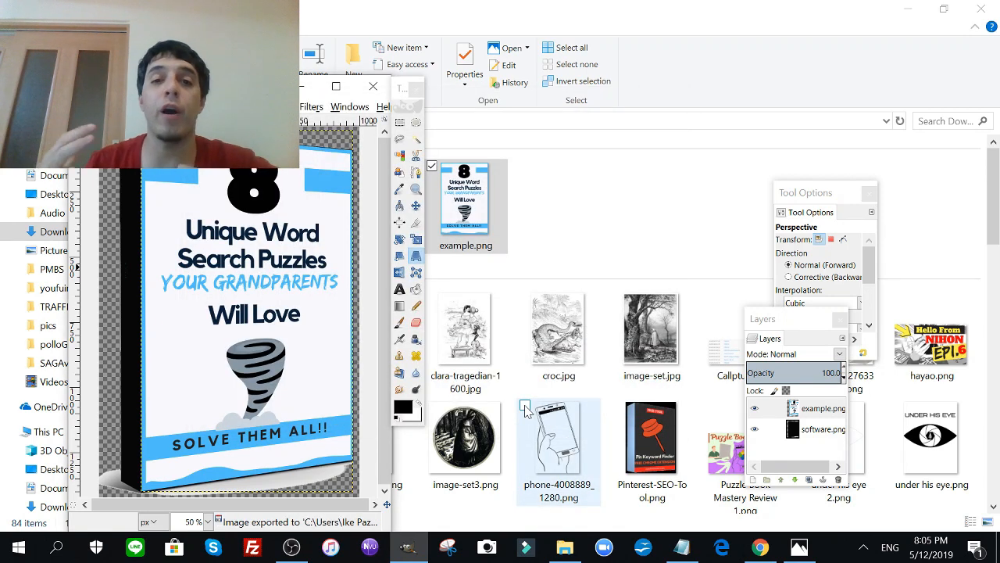